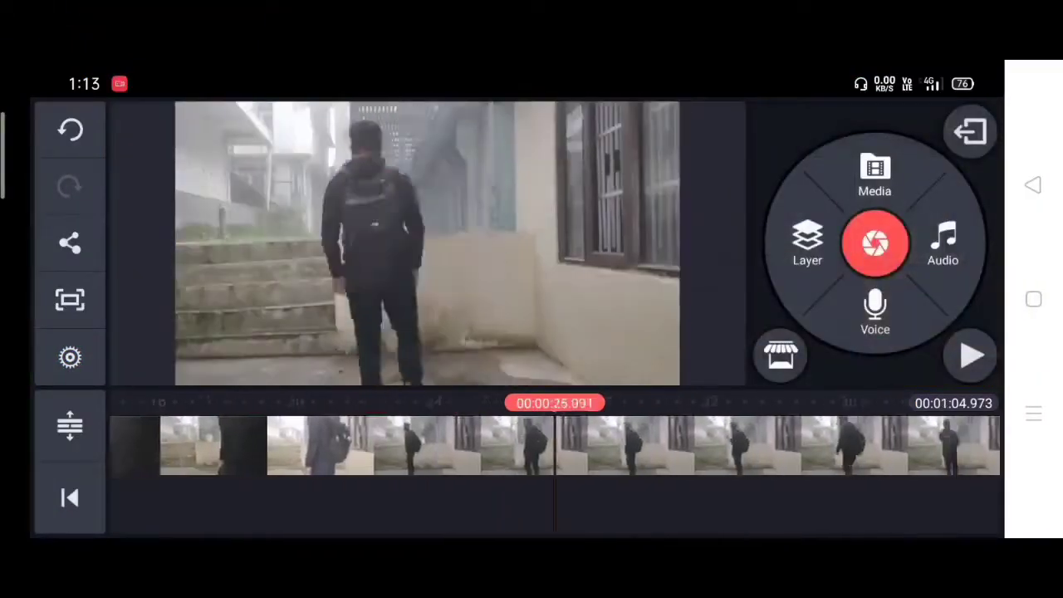
Chroma-key the rain overlay's green background away, fine-tuning the removal slider
{"action": "left_click", "coordinate": [875, 175]}
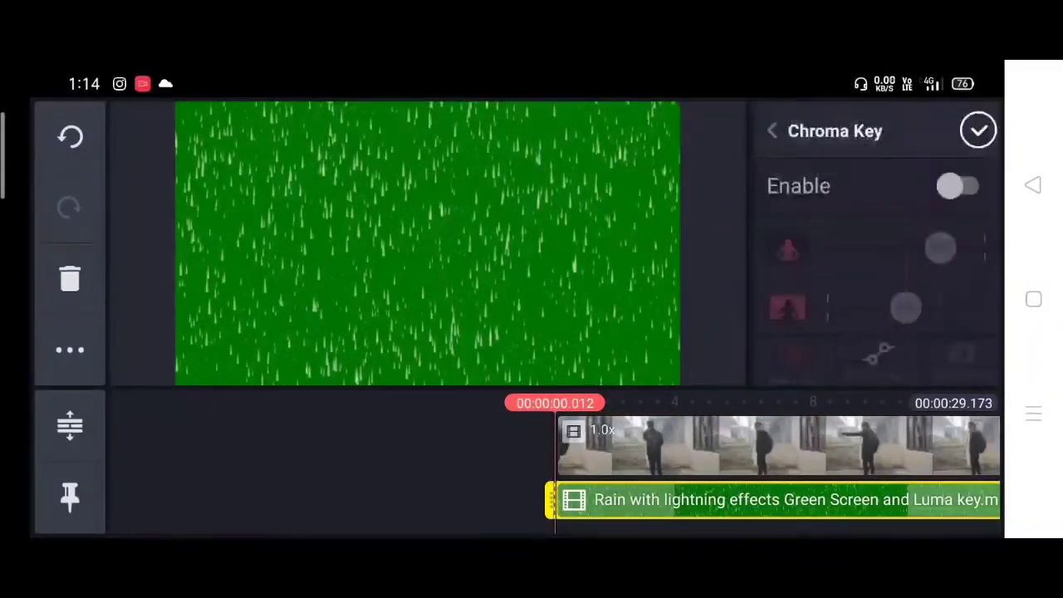
{"action": "left_click", "coordinate": [960, 185]}
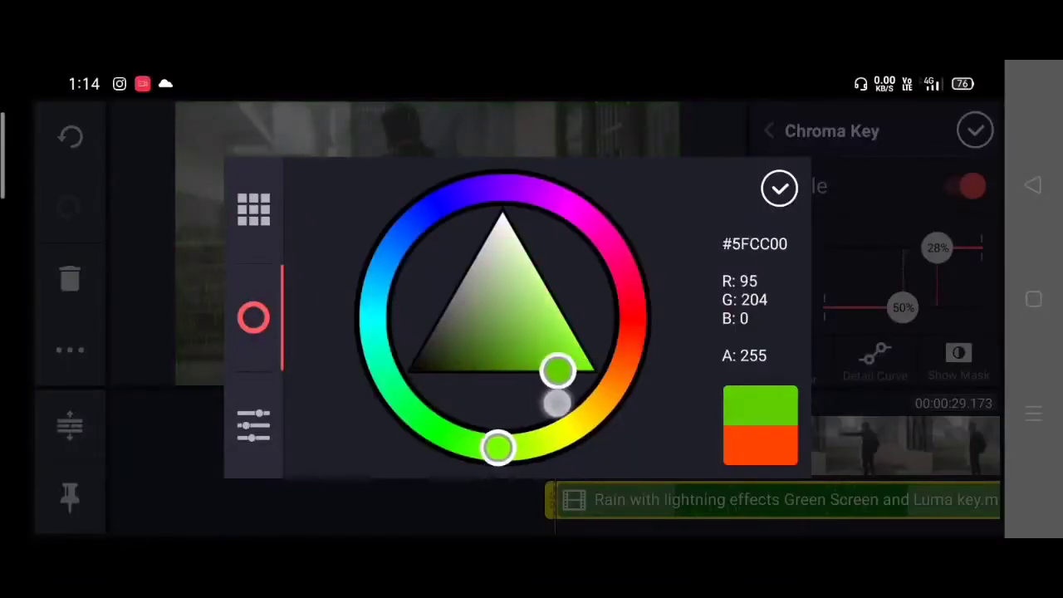
{"action": "left_click", "coordinate": [779, 188]}
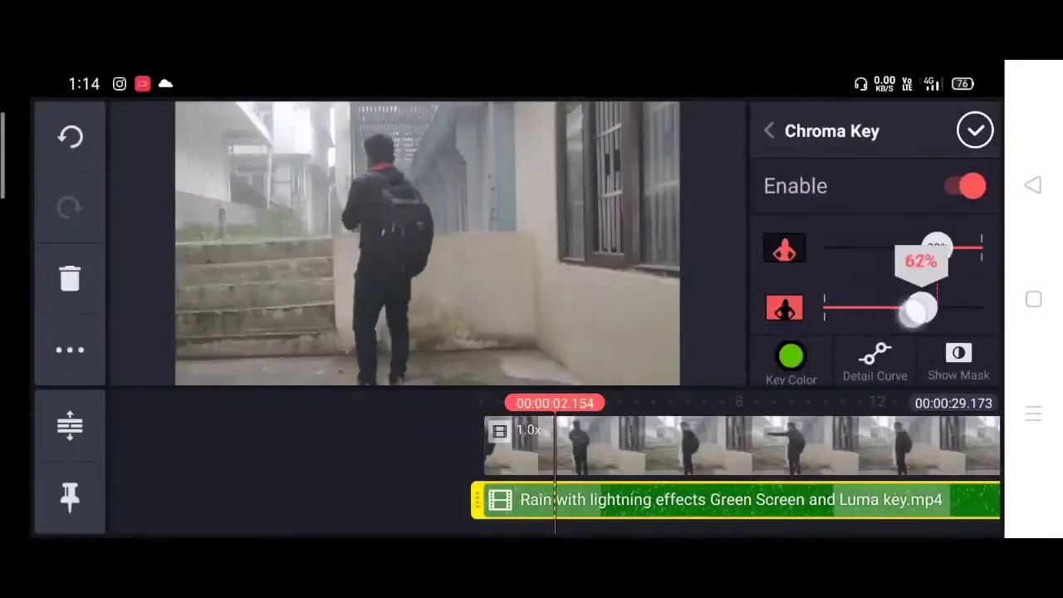
{"action": "left_click_drag", "start_coordinate": [939, 250], "coordinate": [910, 250]}
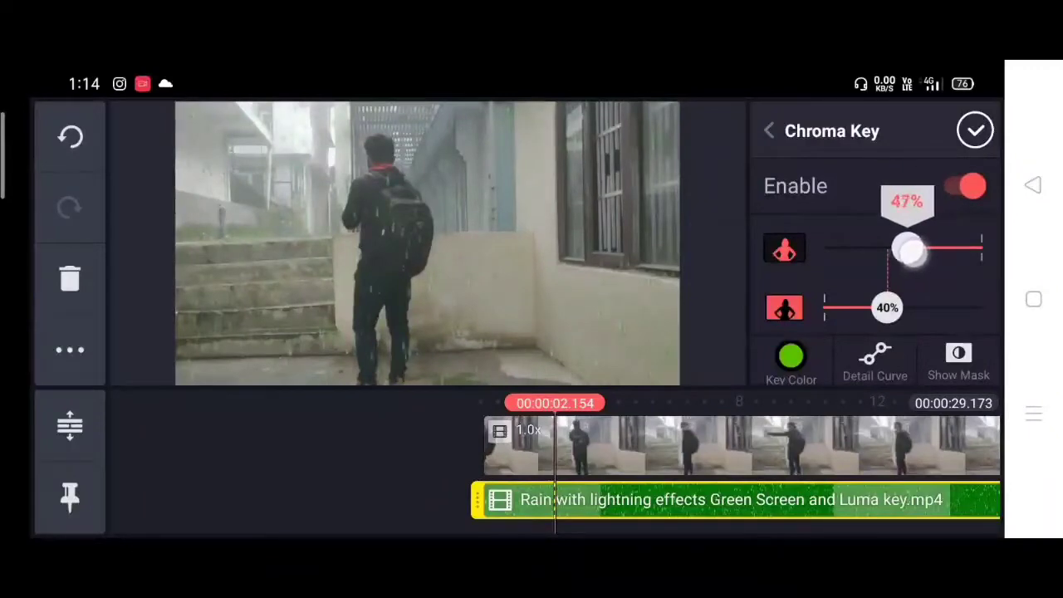
{"action": "left_click", "coordinate": [769, 130]}
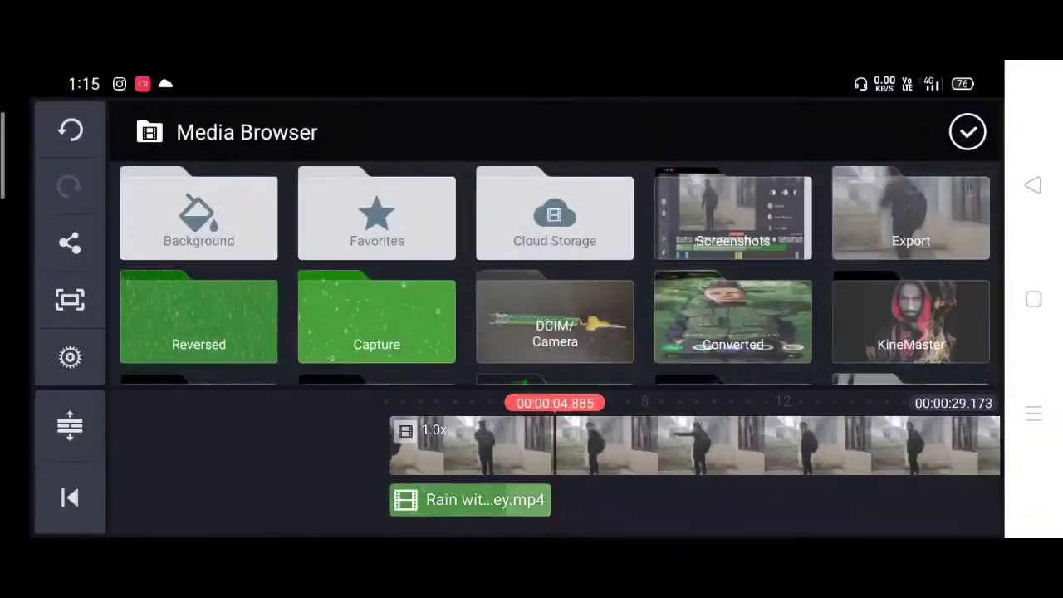
Add the raindrop green-screen clip, chroma-key it, and apply the Monochrome M01 filter
{"action": "left_click", "coordinate": [911, 214]}
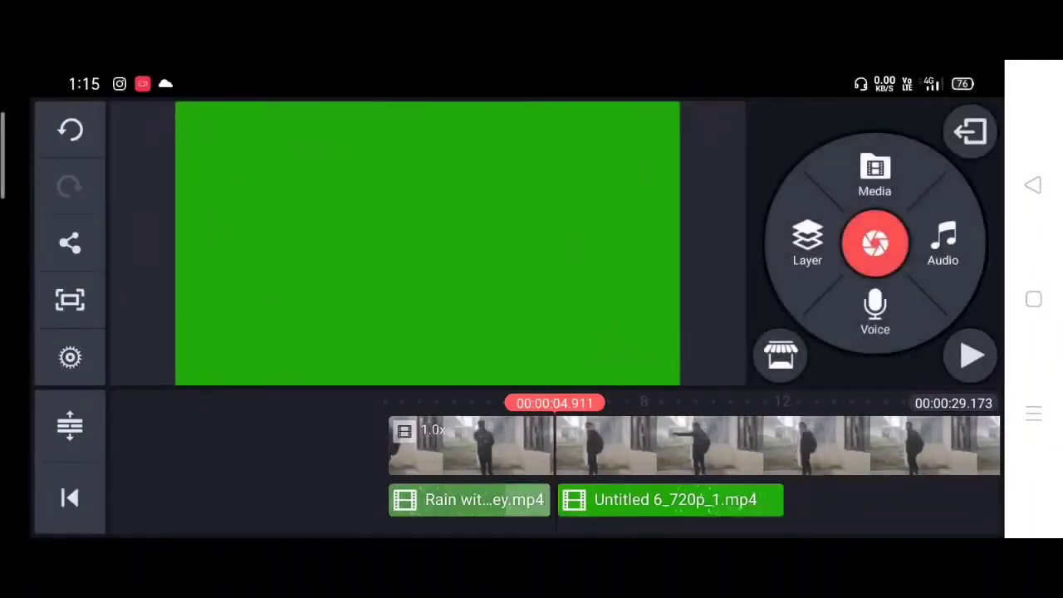
{"action": "left_click", "coordinate": [671, 499]}
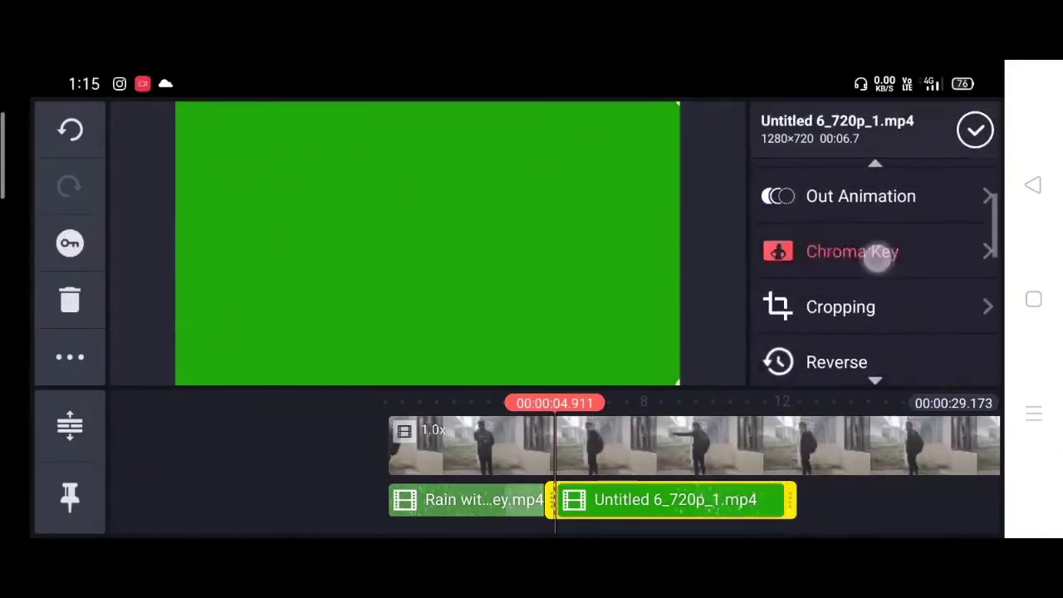
{"action": "left_click", "coordinate": [853, 250]}
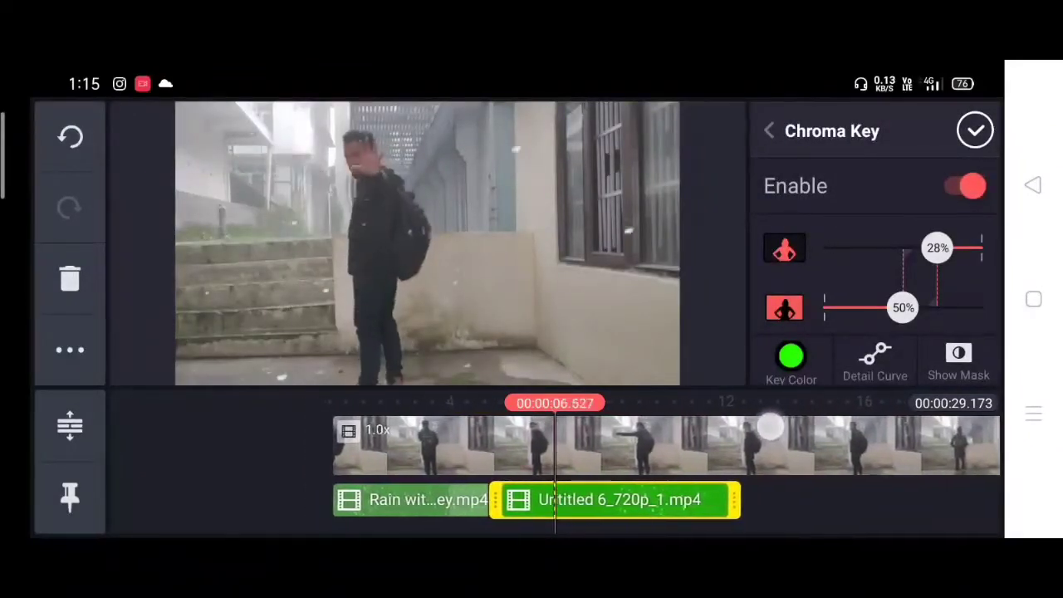
{"action": "left_click_drag", "start_coordinate": [903, 308], "coordinate": [890, 307]}
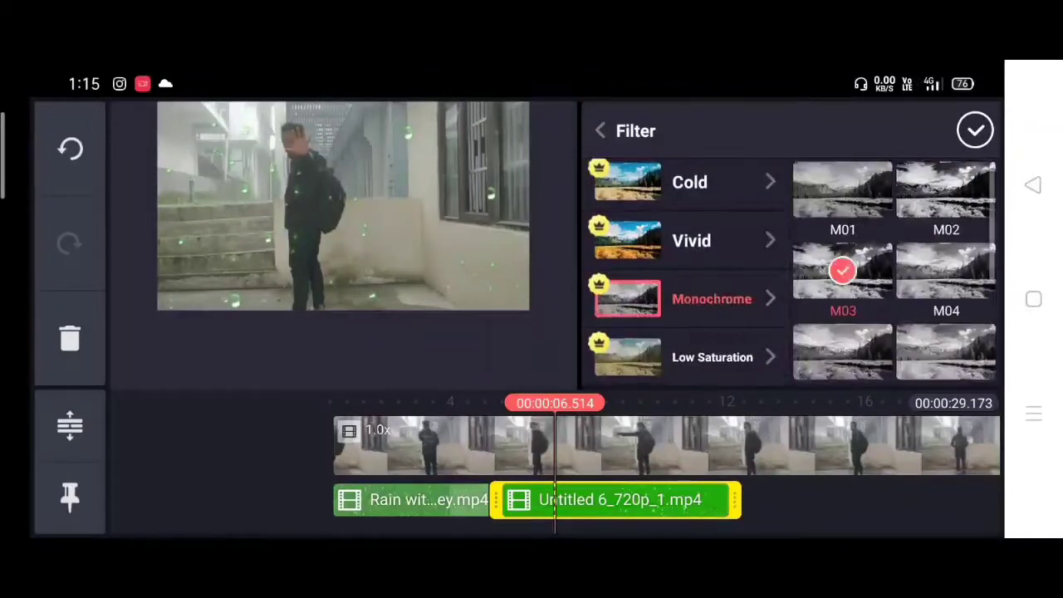
{"action": "left_click", "coordinate": [843, 189]}
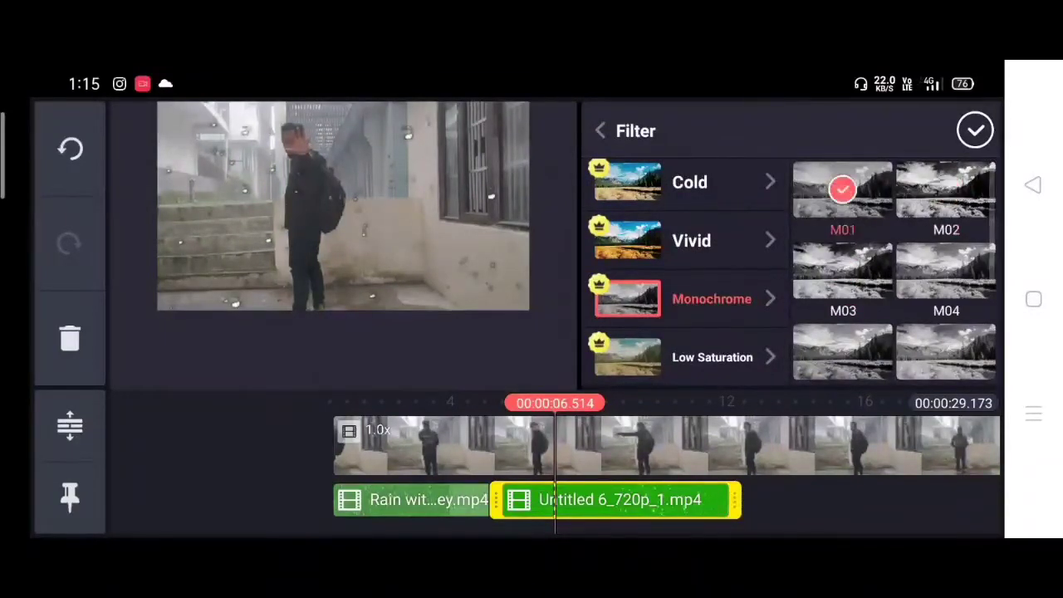
{"action": "left_click", "coordinate": [975, 130]}
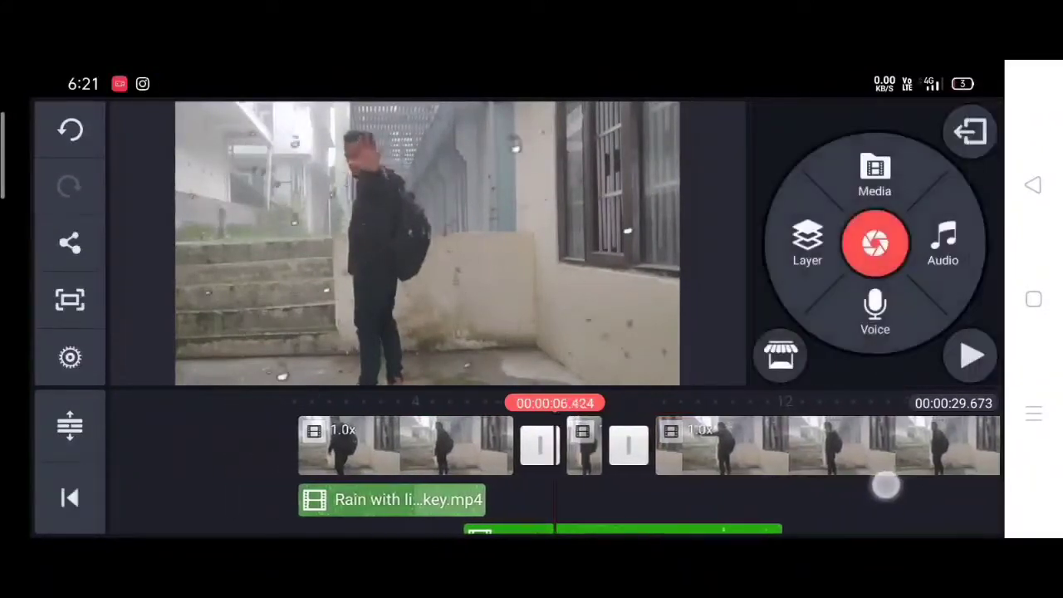
Give the short middle still clip Pan & Zoom start and end positions
{"action": "left_click", "coordinate": [534, 446]}
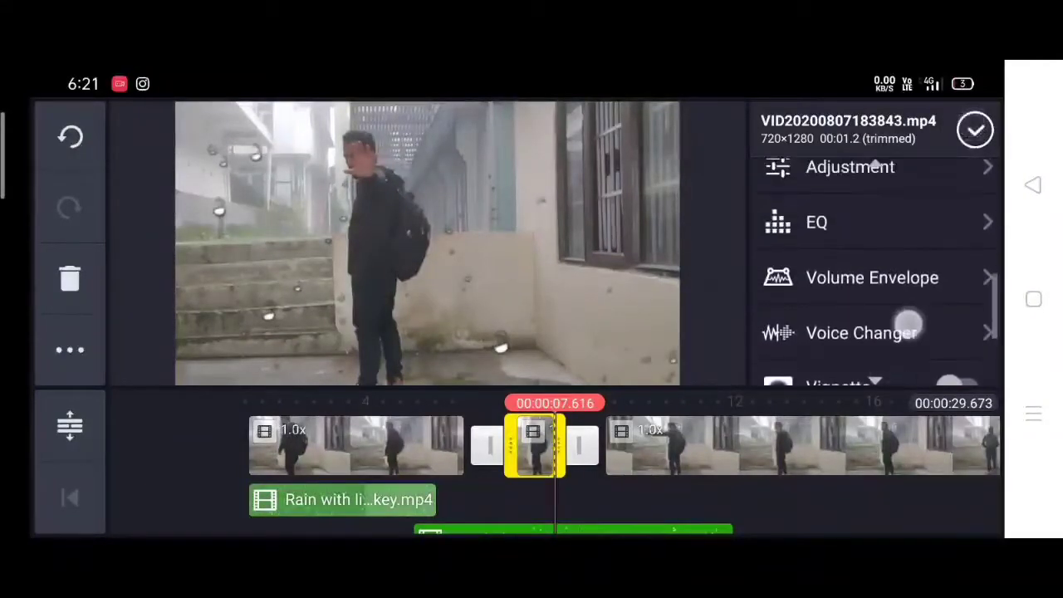
{"action": "scroll", "scroll_direction": "down", "scroll_amount": 3}
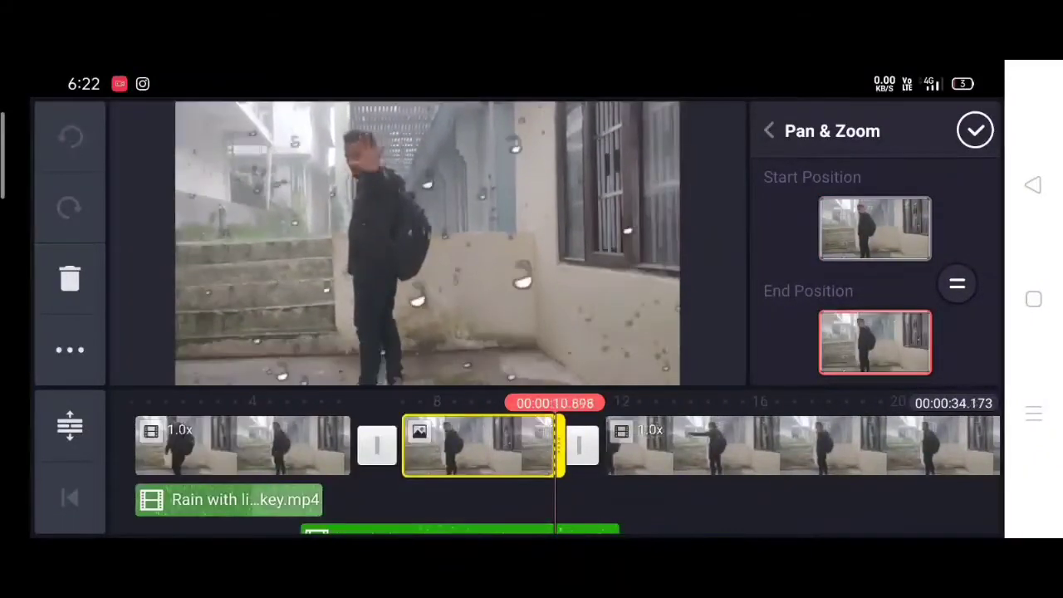
{"action": "left_click", "coordinate": [975, 131]}
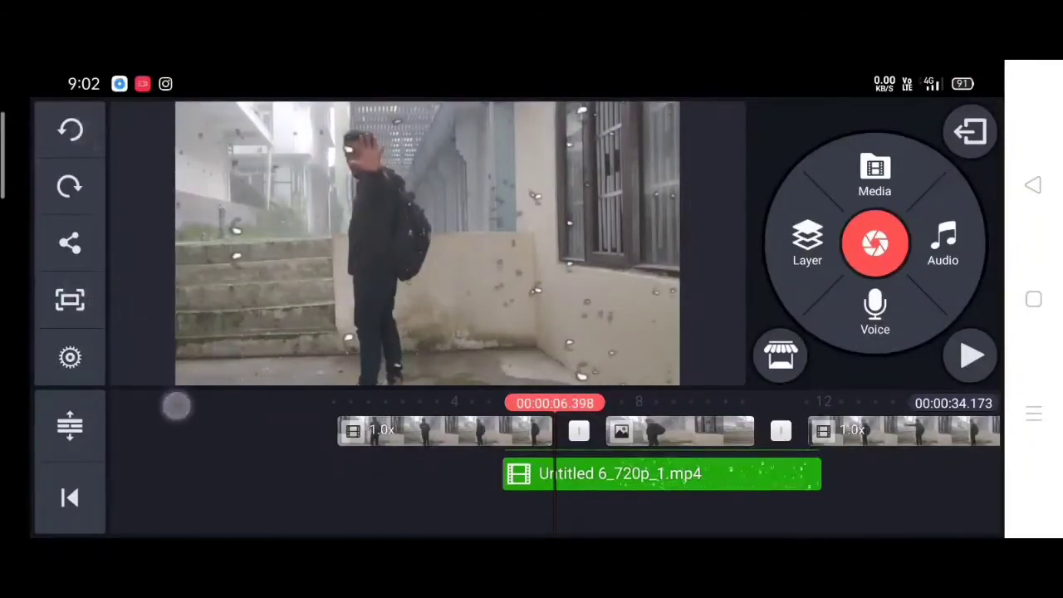
{"action": "left_click", "coordinate": [660, 473]}
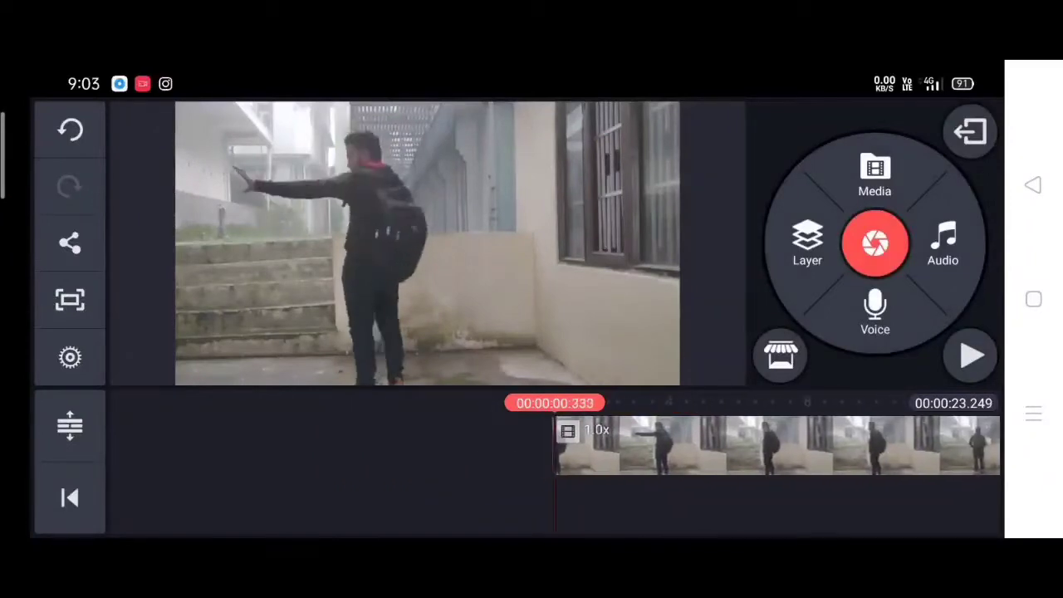
Add the man's footage, split it at the playhead, reverse the short clip, and preview
{"action": "left_click", "coordinate": [875, 174]}
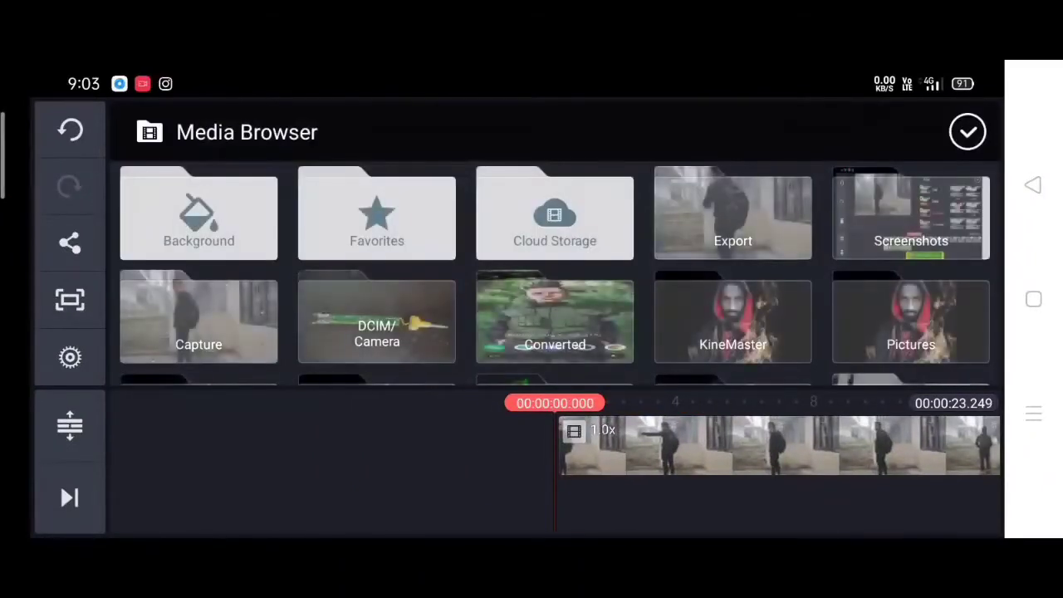
{"action": "left_click", "coordinate": [733, 213]}
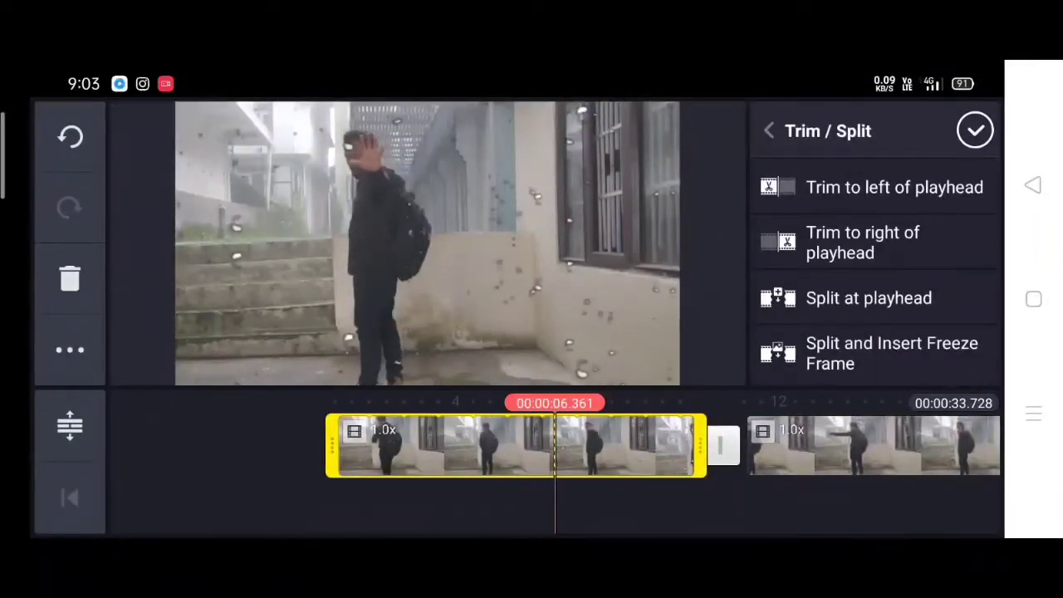
{"action": "left_click", "coordinate": [869, 298]}
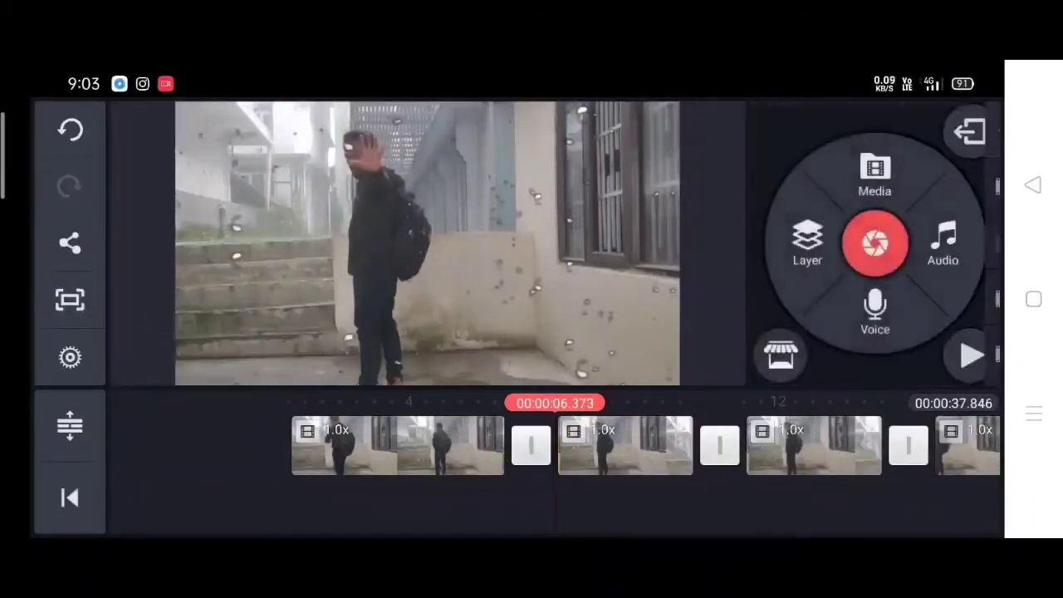
{"action": "left_click", "coordinate": [625, 444]}
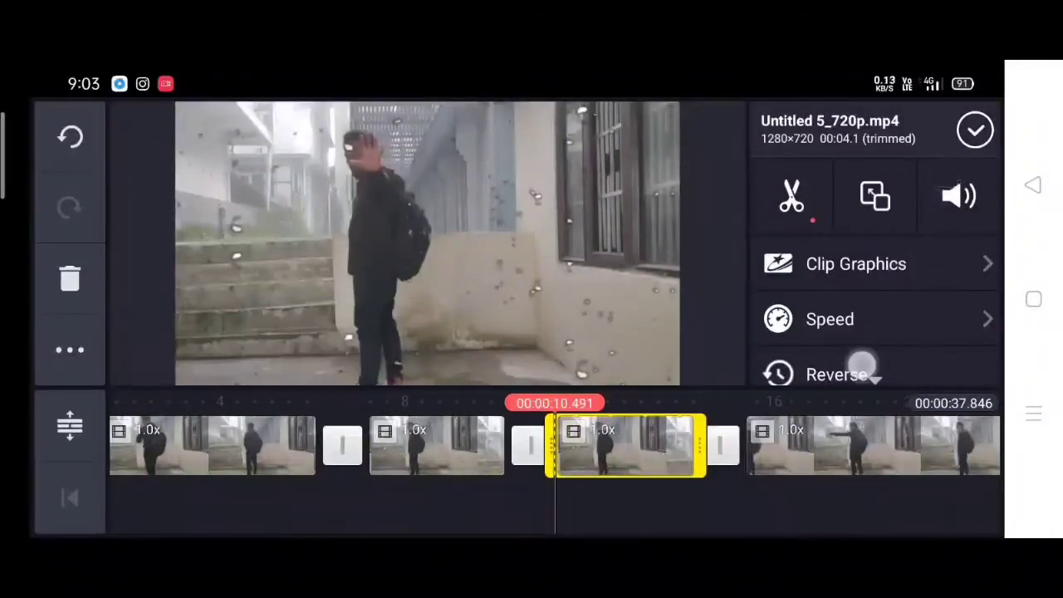
{"action": "left_click", "coordinate": [837, 375]}
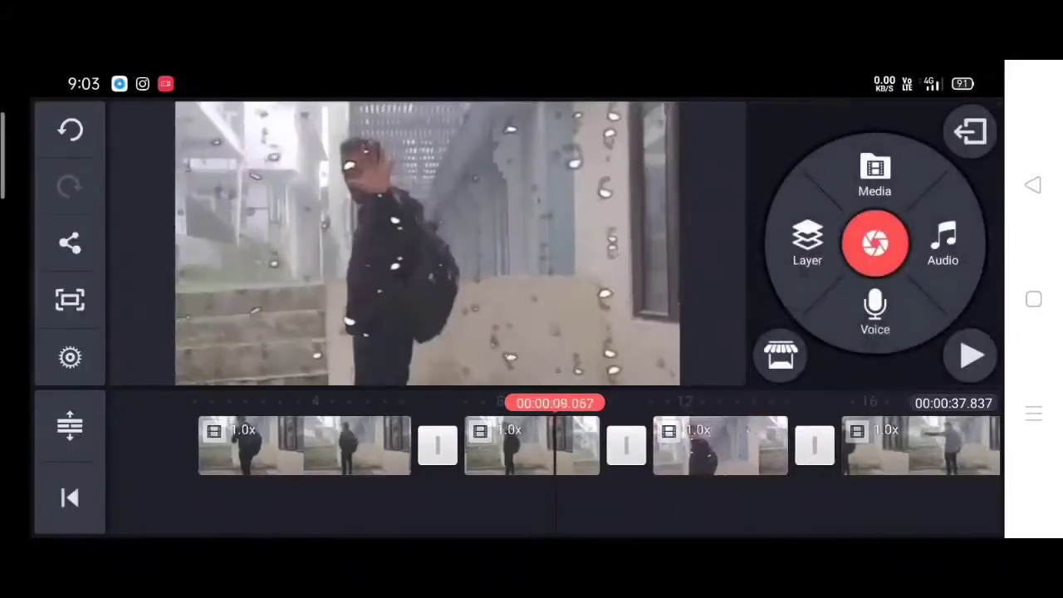
{"action": "left_click", "coordinate": [970, 356]}
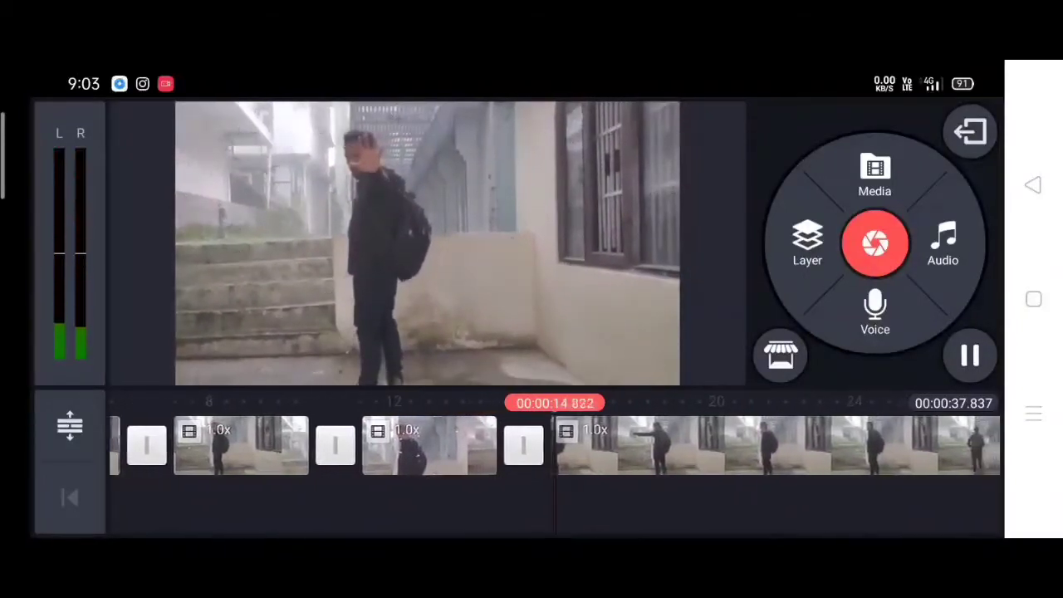
Slow the selected clip to 0.25x playback speed
{"action": "left_click", "coordinate": [465, 445]}
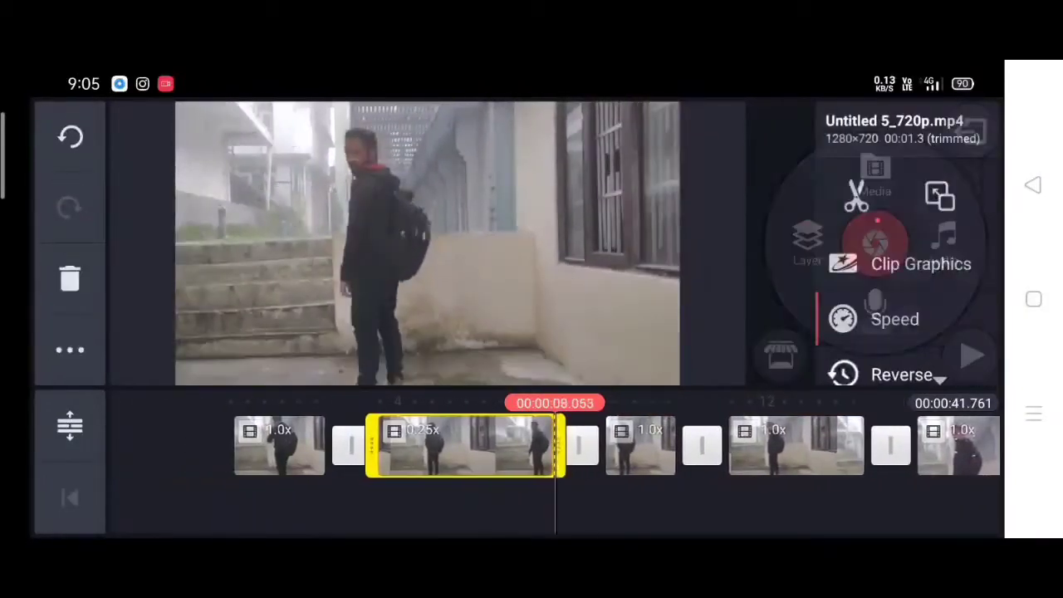
{"action": "left_click", "coordinate": [895, 319]}
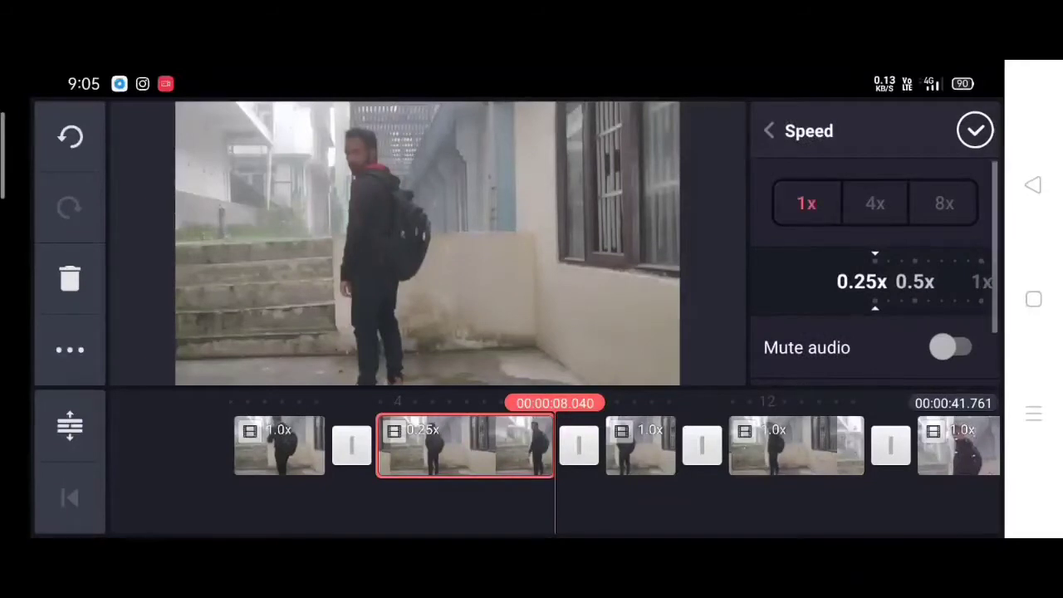
{"action": "left_click", "coordinate": [976, 131]}
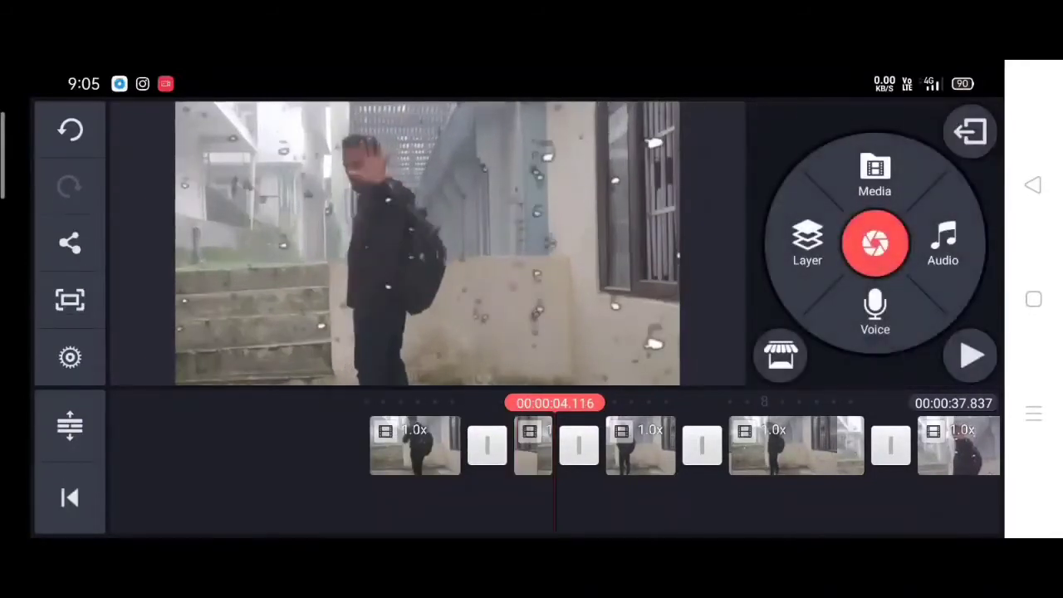
Speed up the short reversed clip to about 1.7x
{"action": "left_click", "coordinate": [573, 444]}
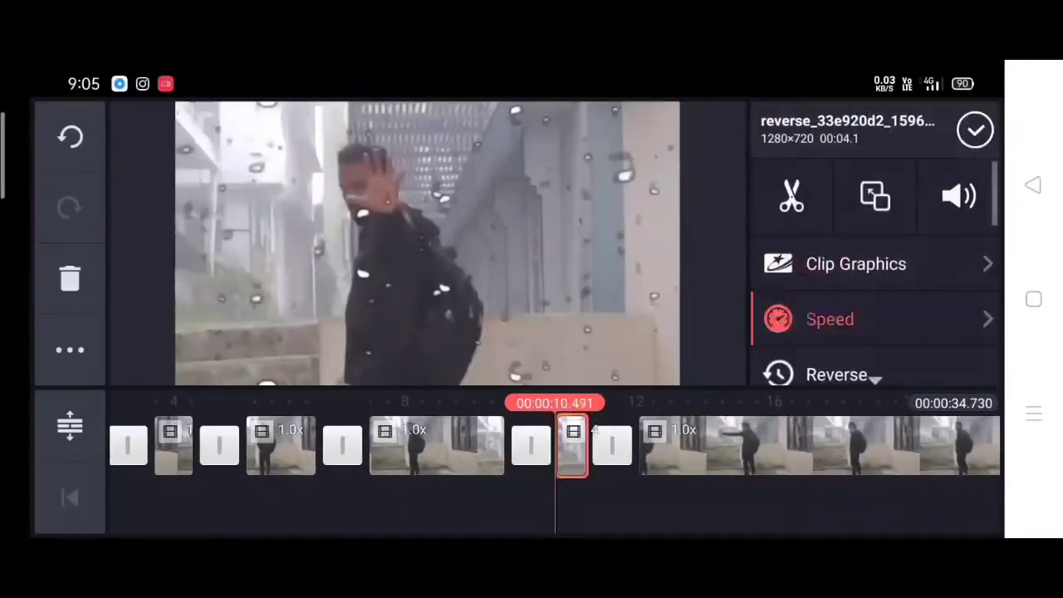
{"action": "left_click", "coordinate": [829, 319]}
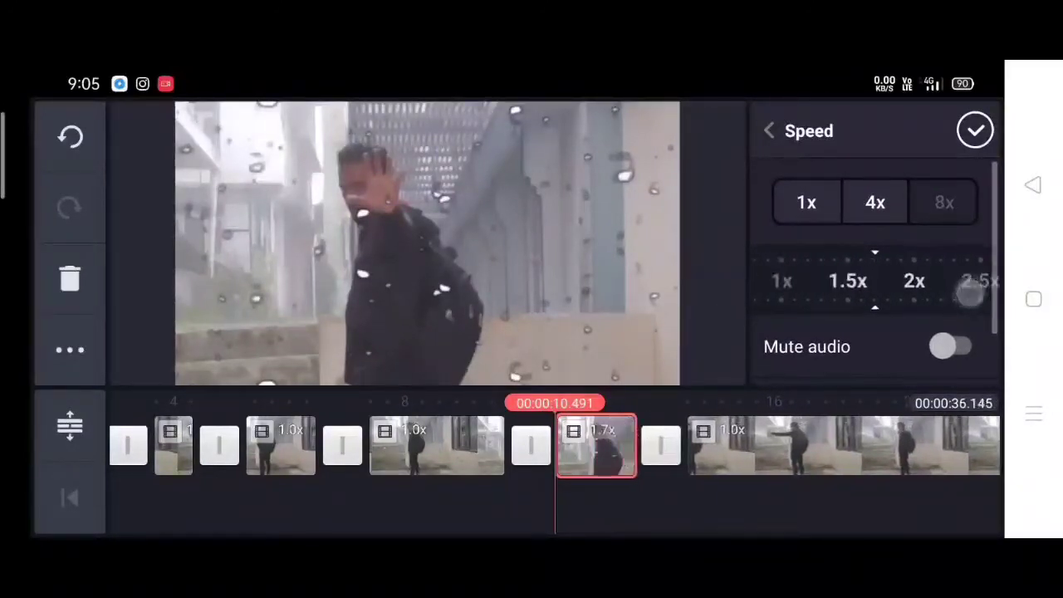
{"action": "left_click", "coordinate": [975, 131]}
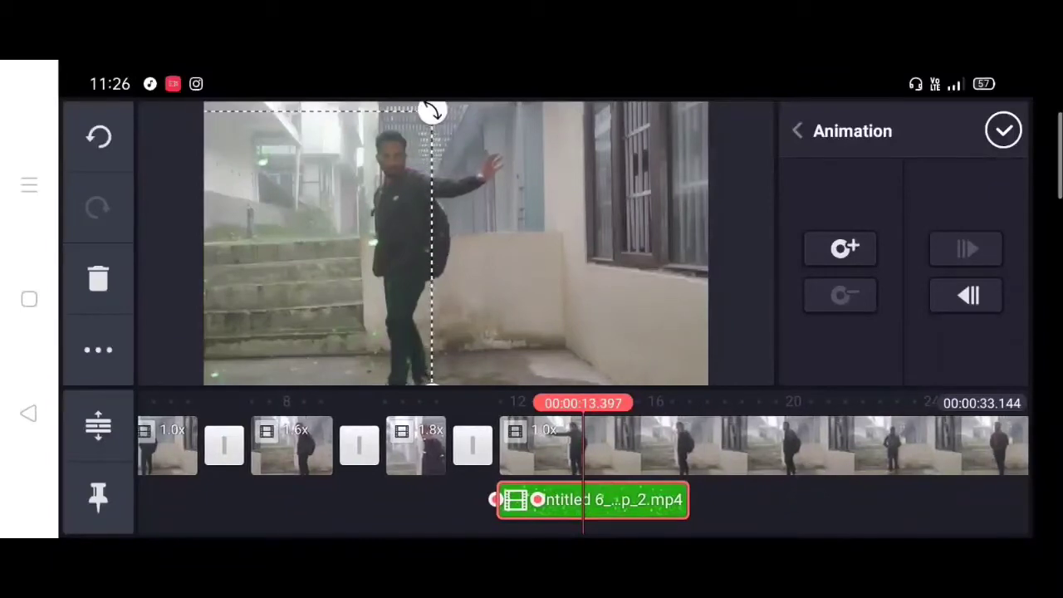
Animate the green-screen overlay layer with keyframes that move it across the frame
{"action": "left_click", "coordinate": [967, 295]}
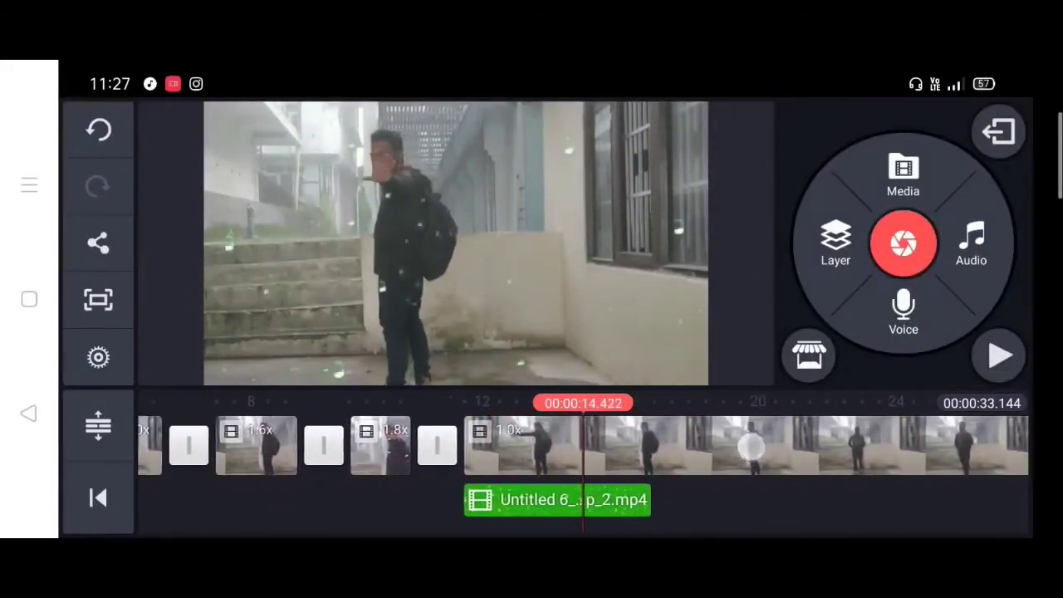
{"action": "left_click", "coordinate": [556, 500]}
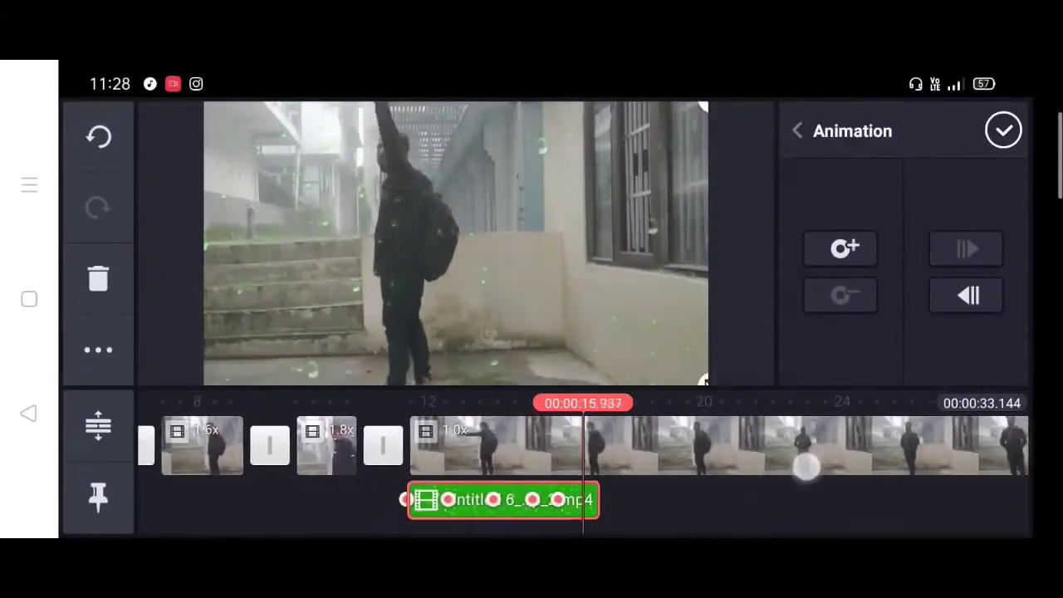
{"action": "left_click", "coordinate": [796, 131]}
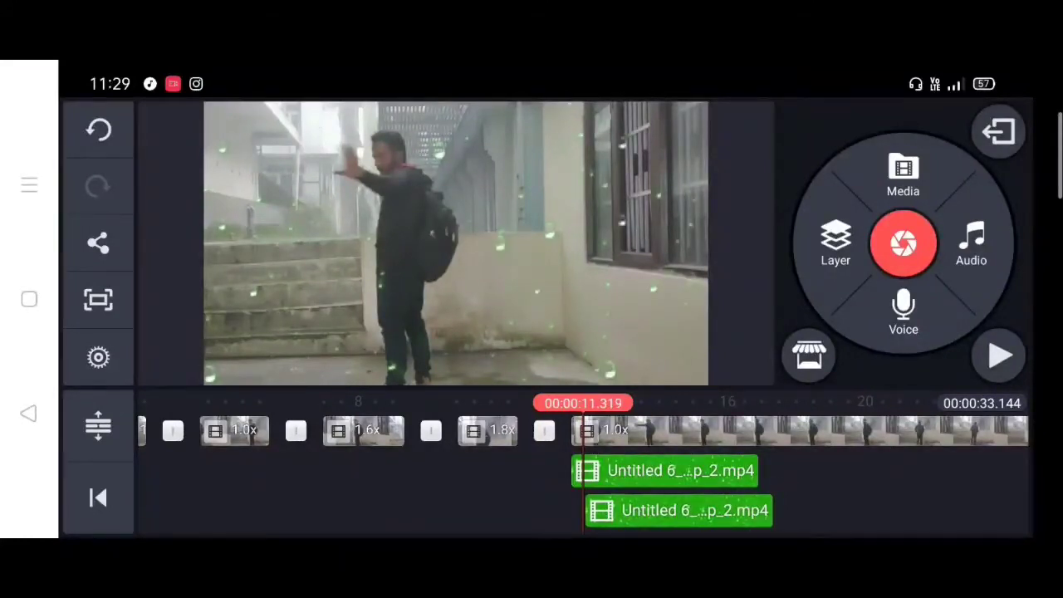
{"action": "left_click", "coordinate": [678, 510]}
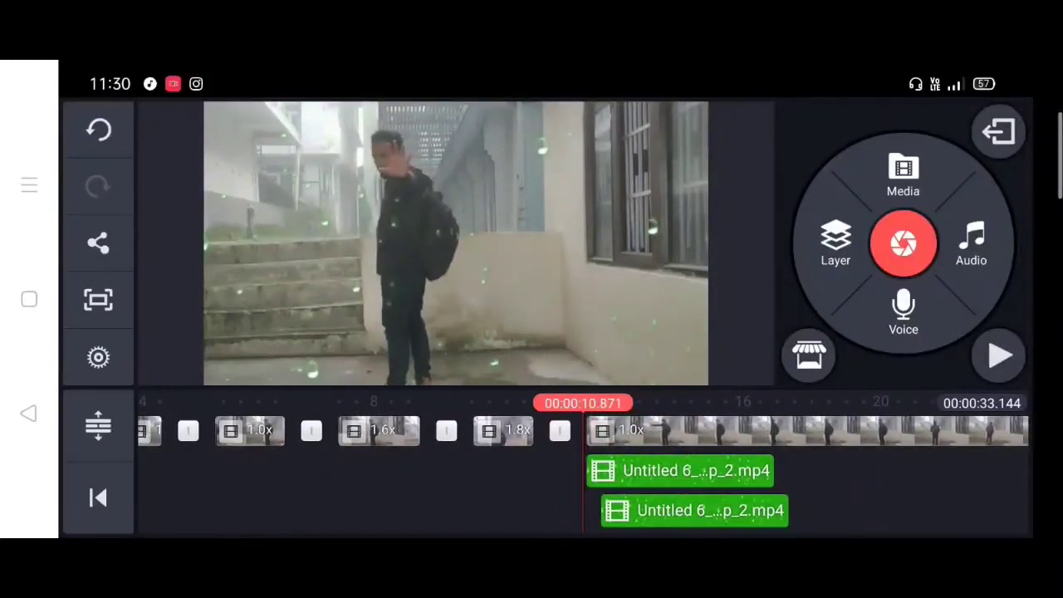
{"action": "left_click", "coordinate": [694, 510]}
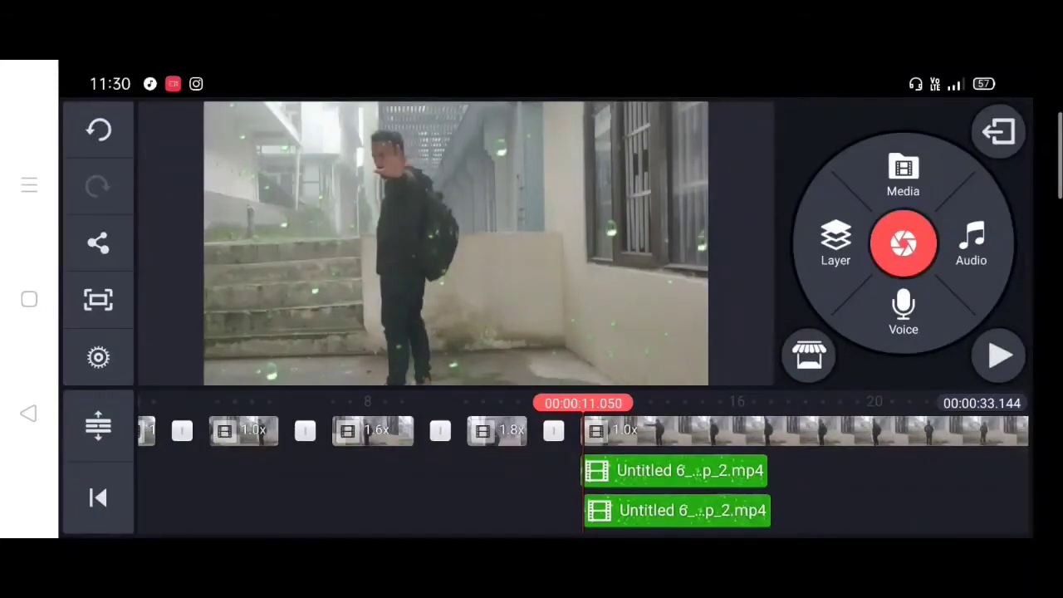
Keyframe the duplicated overlay copy's movement and preview both animated layers
{"action": "left_click", "coordinate": [677, 510]}
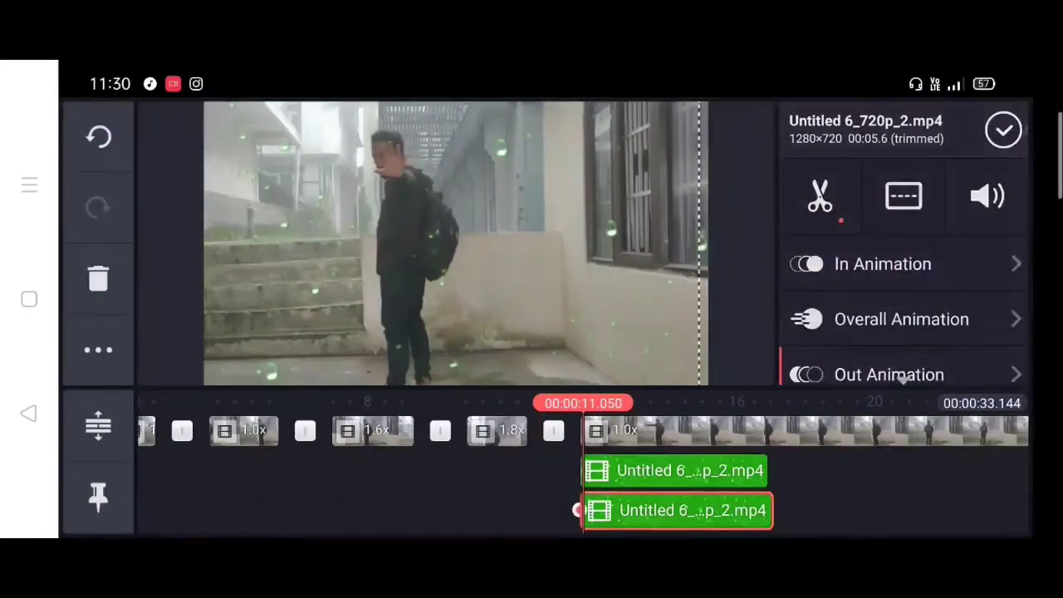
{"action": "left_click", "coordinate": [883, 264]}
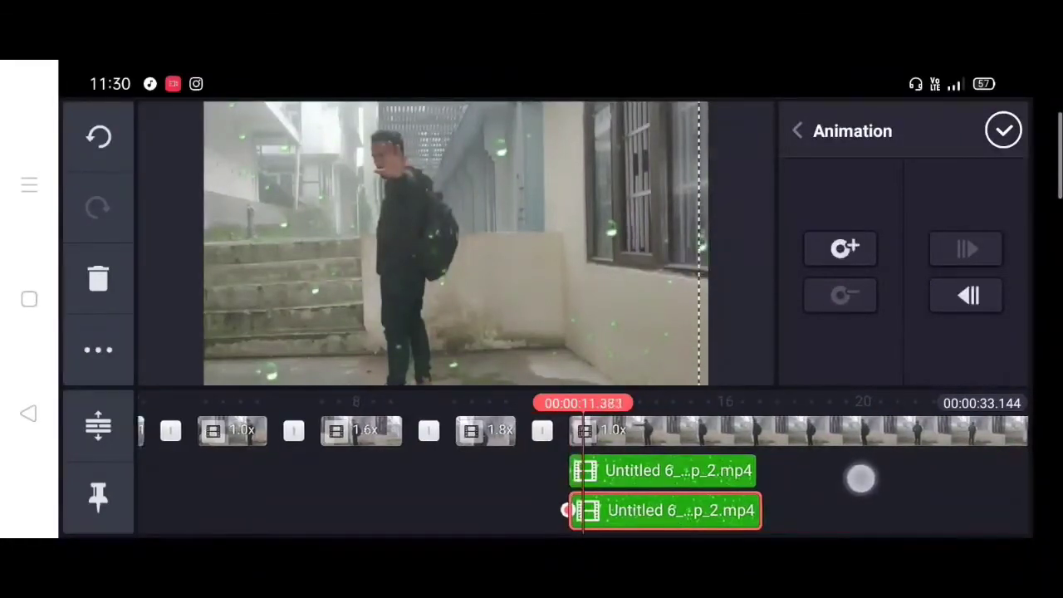
{"action": "left_click", "coordinate": [797, 130]}
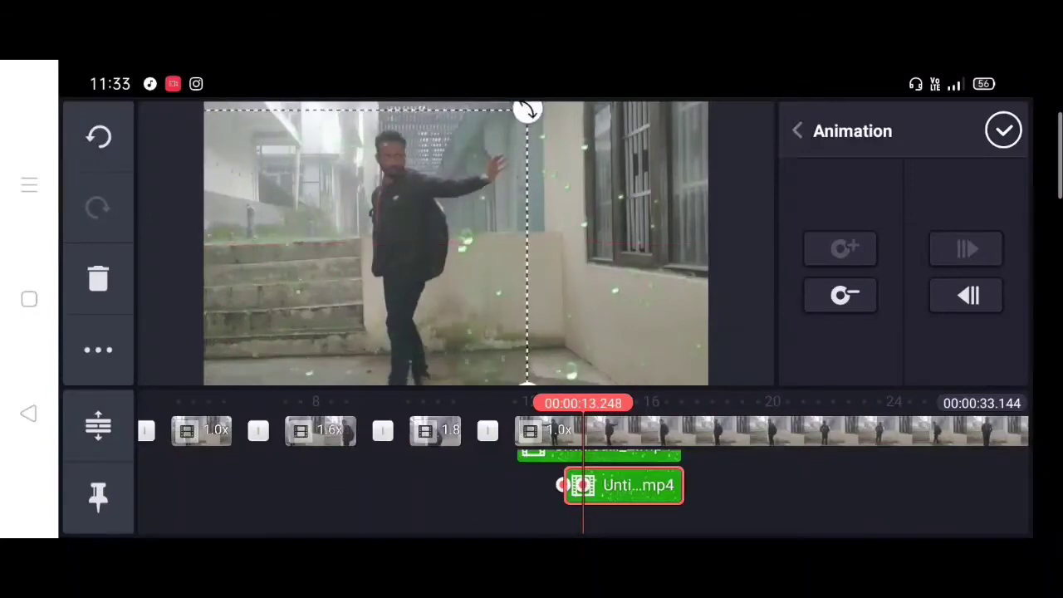
{"action": "left_click", "coordinate": [1004, 130]}
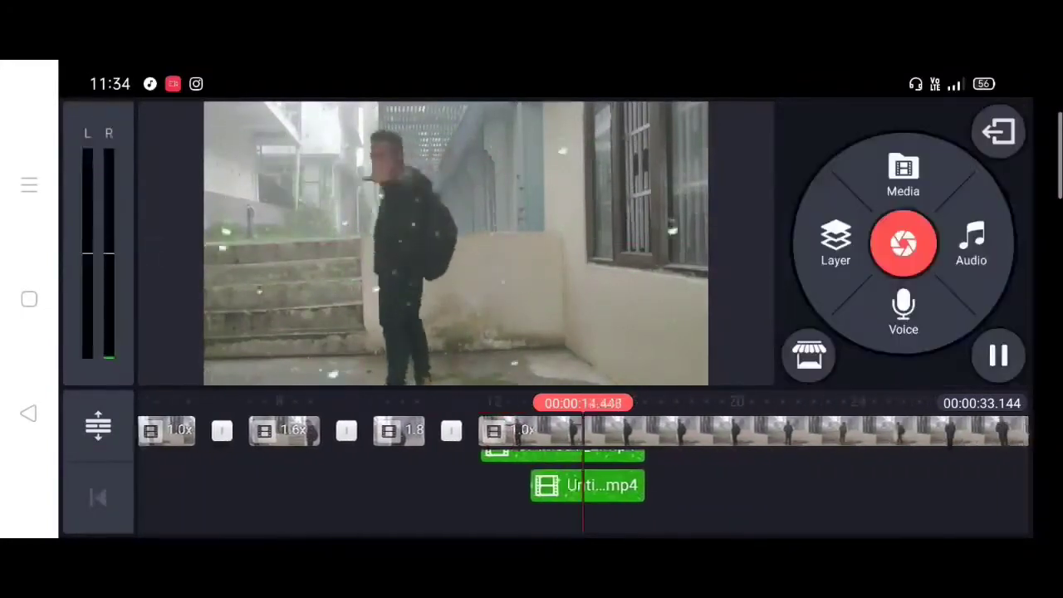
{"action": "left_click", "coordinate": [564, 486]}
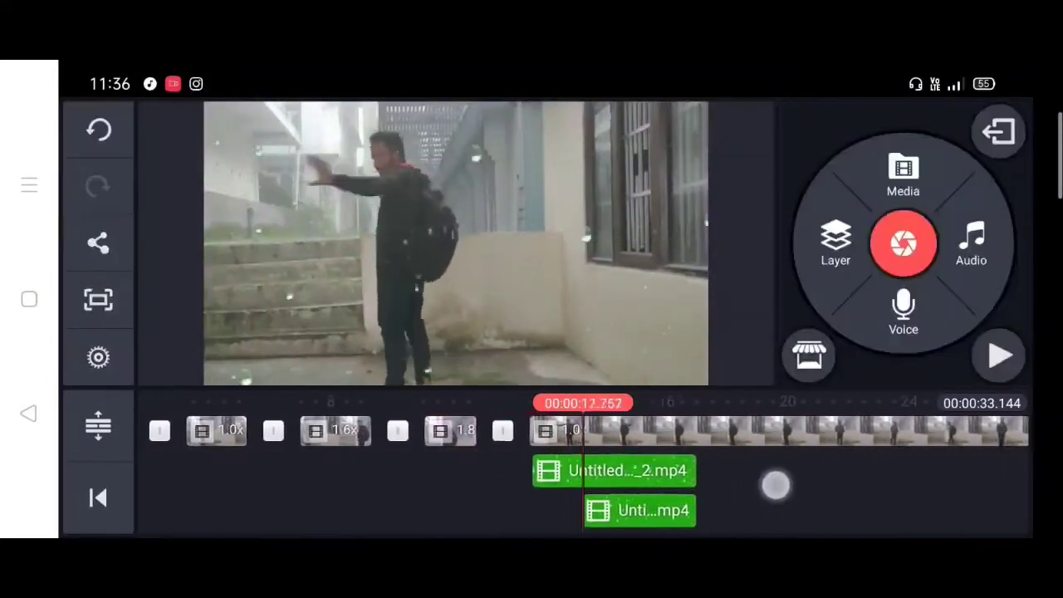
{"action": "left_click", "coordinate": [639, 510]}
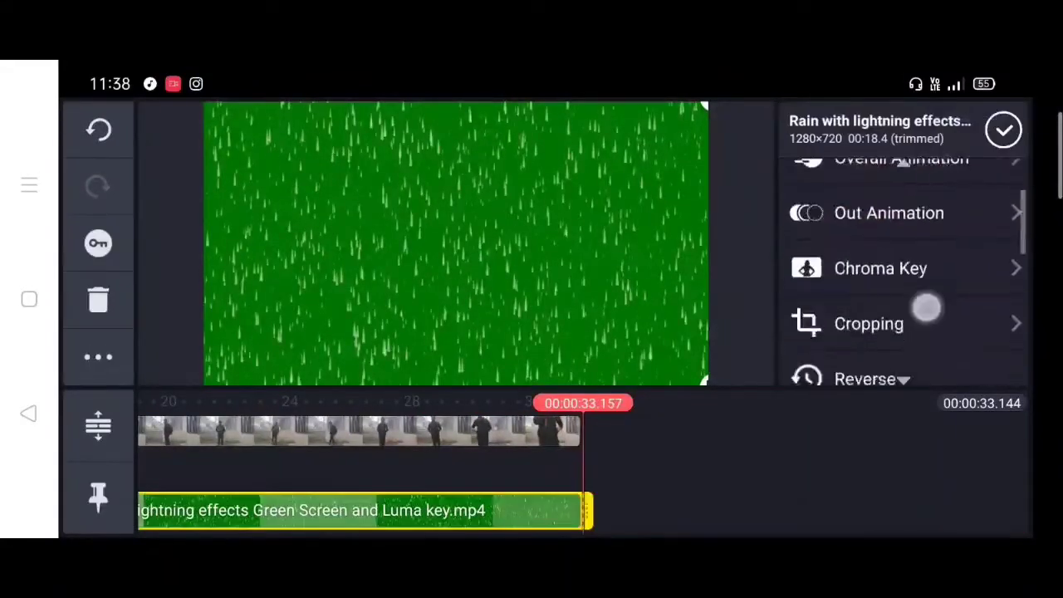
Reverse the rain-with-lightning layer and key out its green background
{"action": "left_click", "coordinate": [865, 379]}
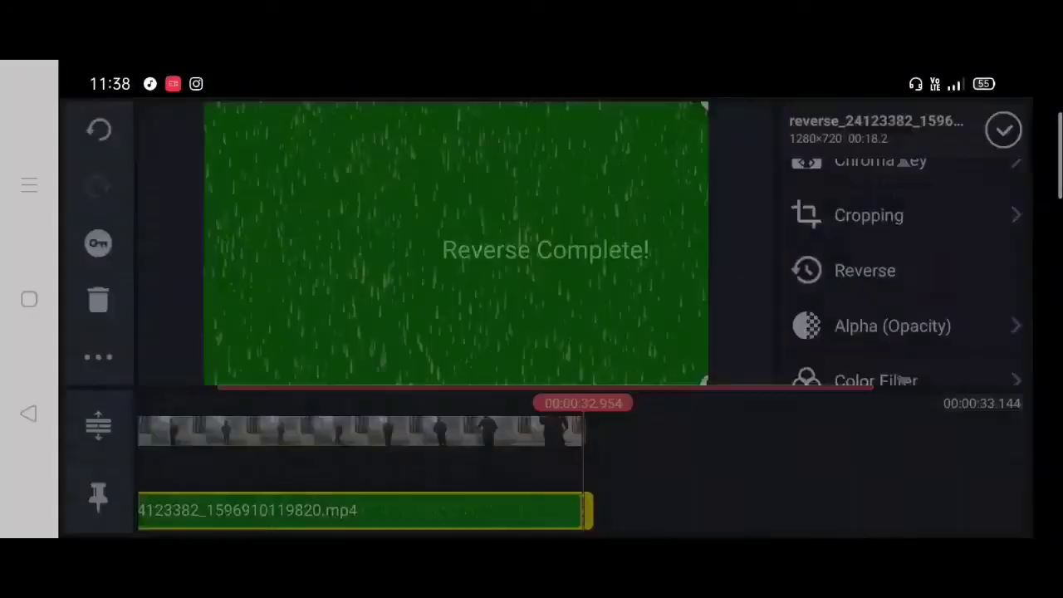
{"action": "left_click", "coordinate": [880, 161]}
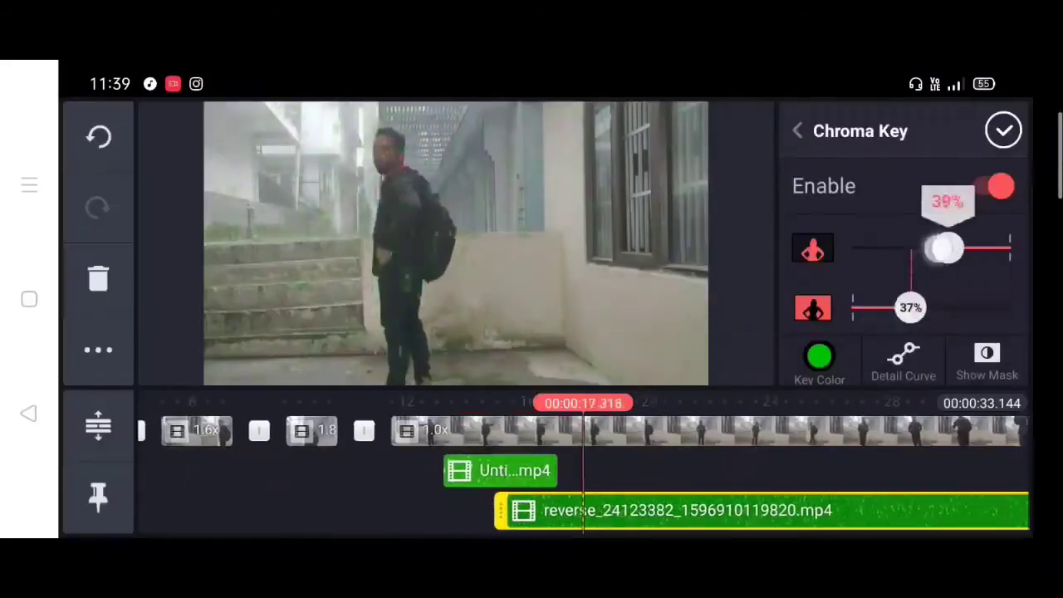
{"action": "left_click", "coordinate": [797, 131]}
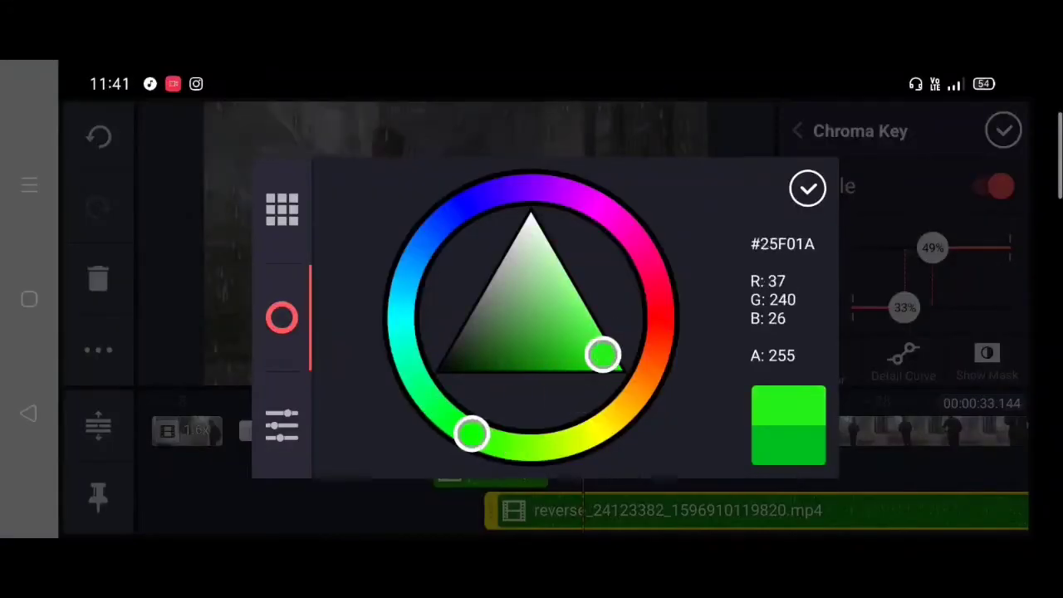
{"action": "left_click", "coordinate": [808, 187]}
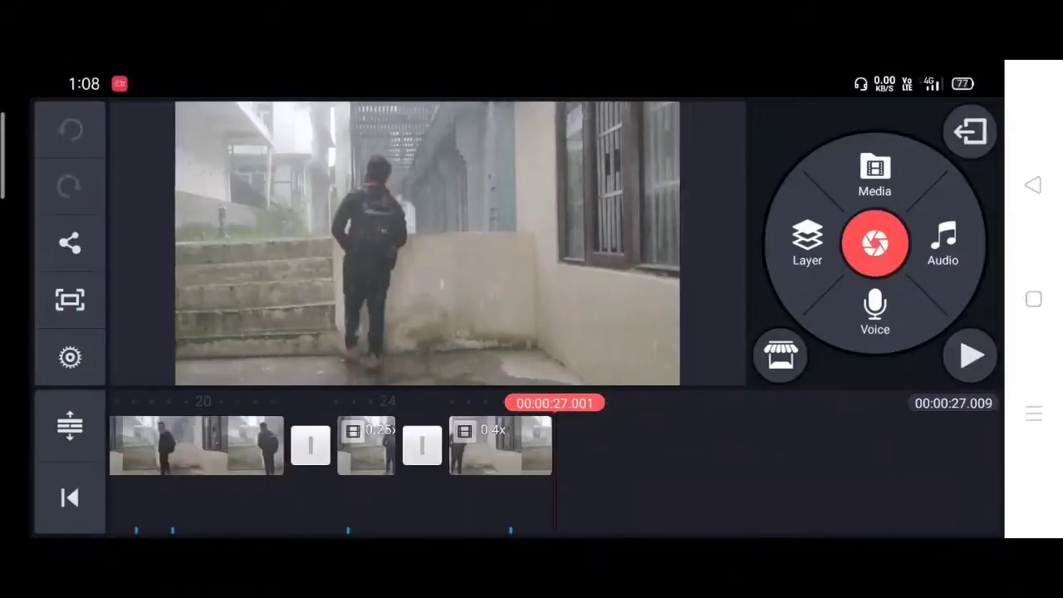
{"action": "left_click", "coordinate": [971, 356]}
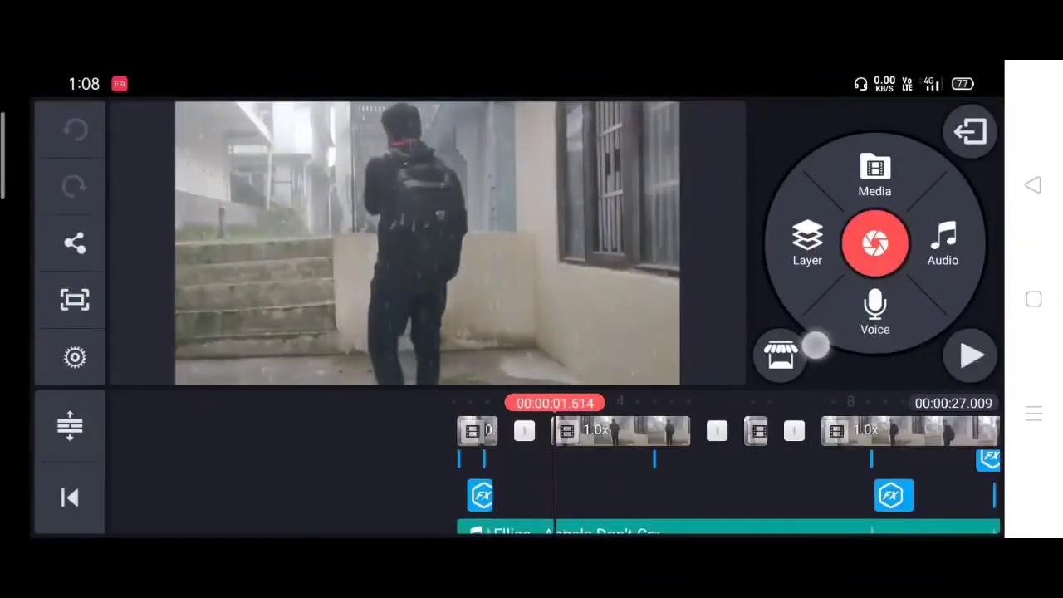
{"action": "left_click", "coordinate": [971, 356]}
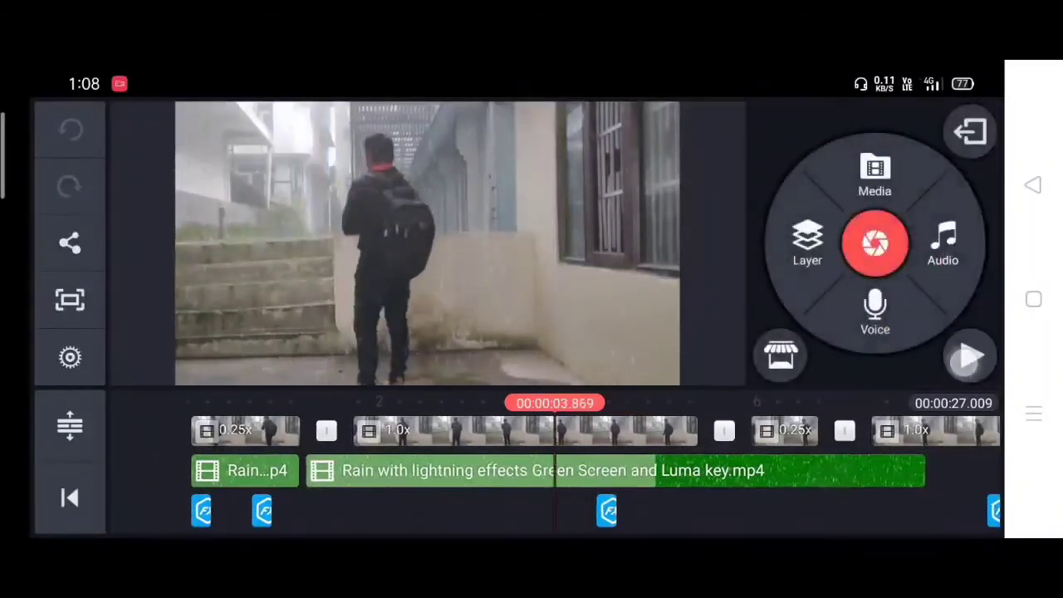
{"action": "left_click", "coordinate": [971, 355]}
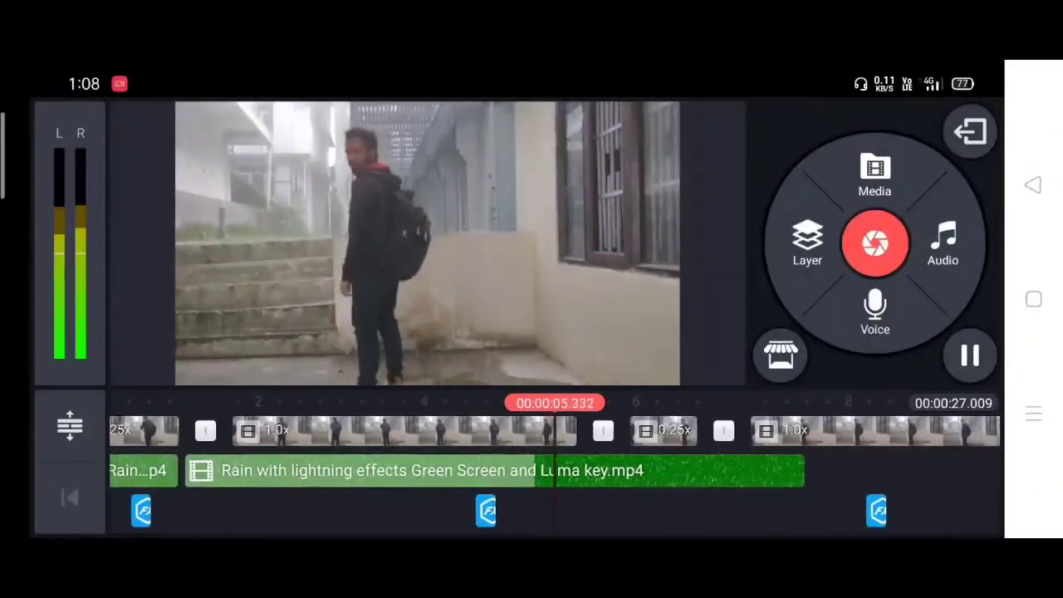